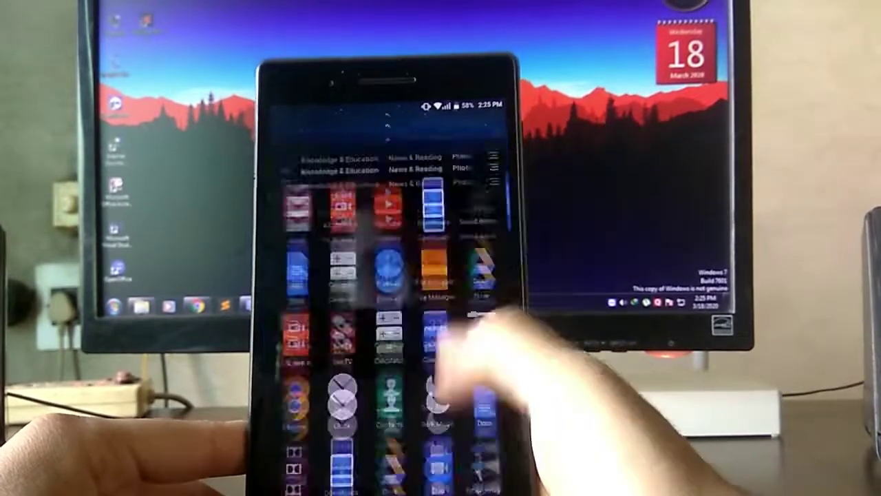
Return to the launcher home screen with the clock and dock from the app drawer.
{"action": "key", "text": "HOME"}
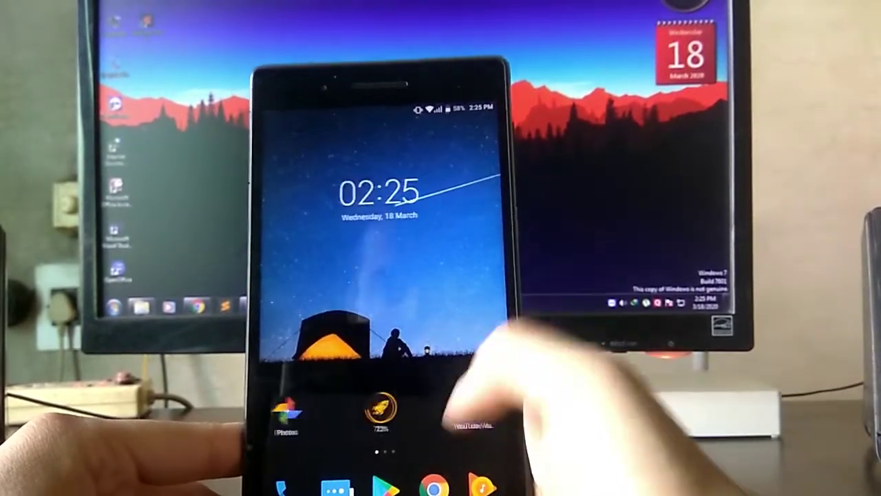